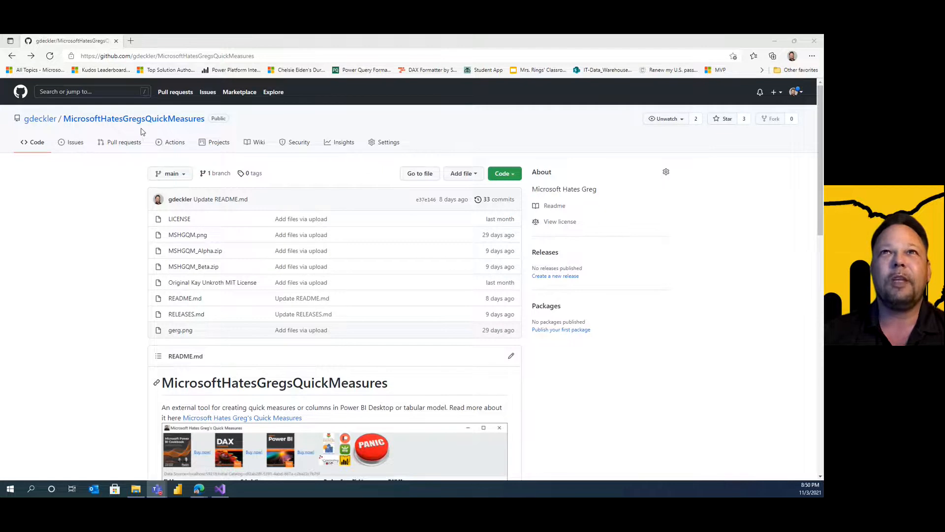
mouse_move(220, 148)
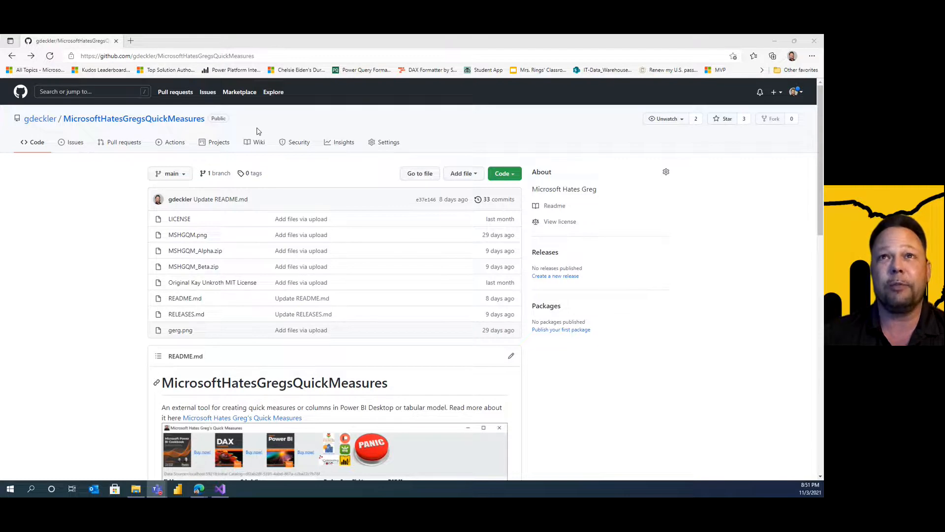
mouse_move(309, 228)
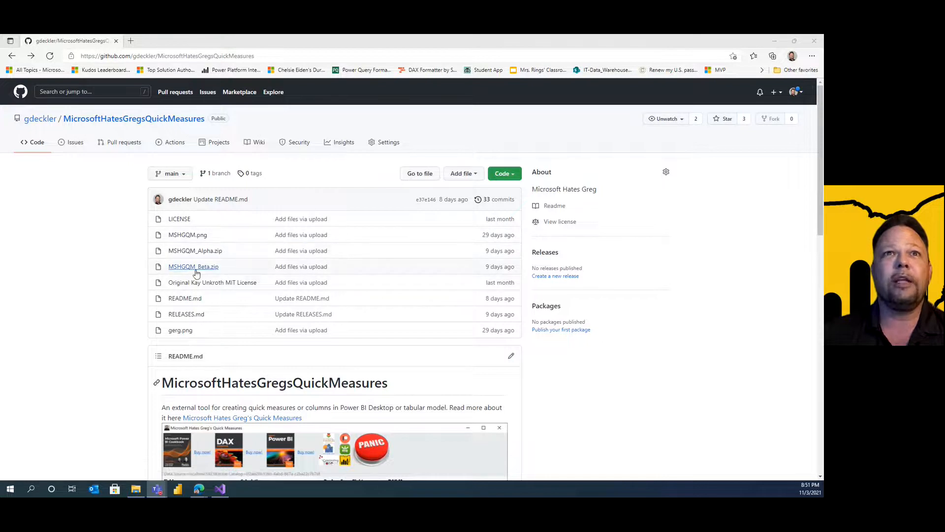
mouse_move(187, 270)
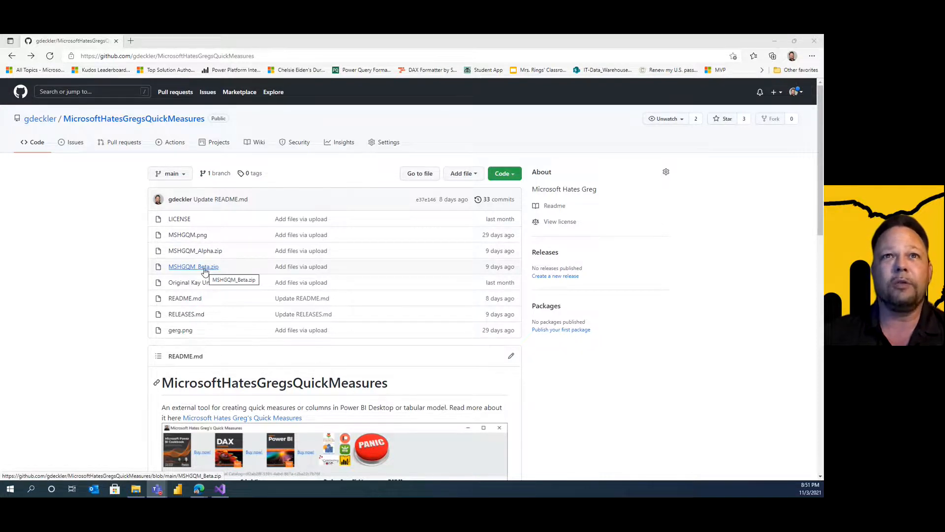
mouse_move(295, 167)
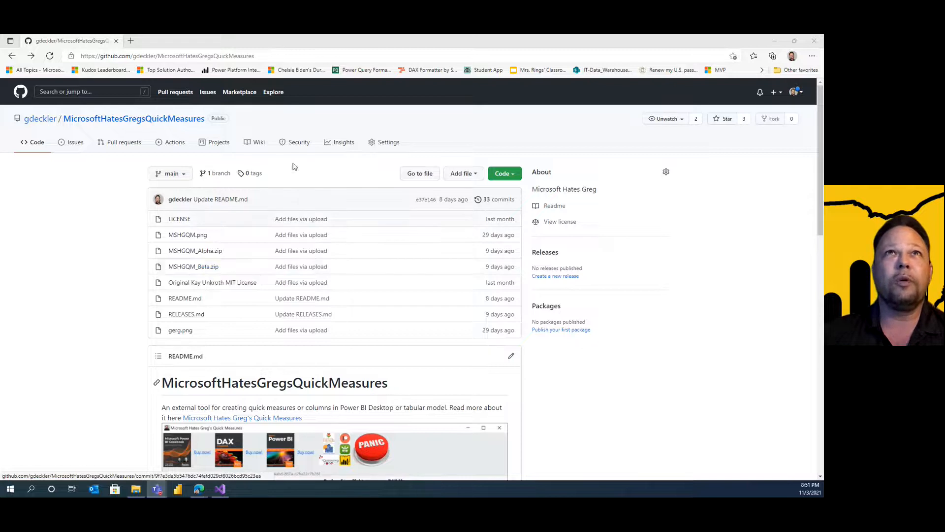
mouse_move(205, 269)
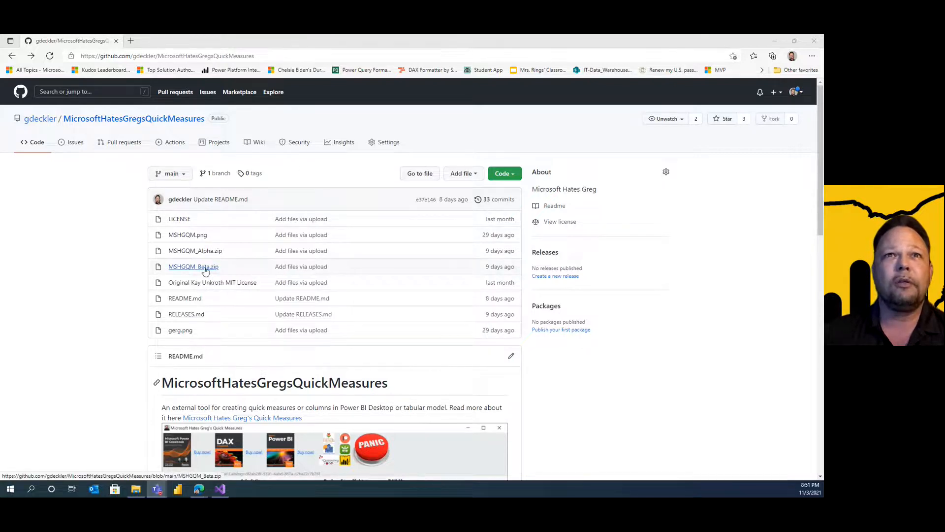
Step: Download the MSHGQM_Beta.zip file from its GitHub file page
left_click(193, 267)
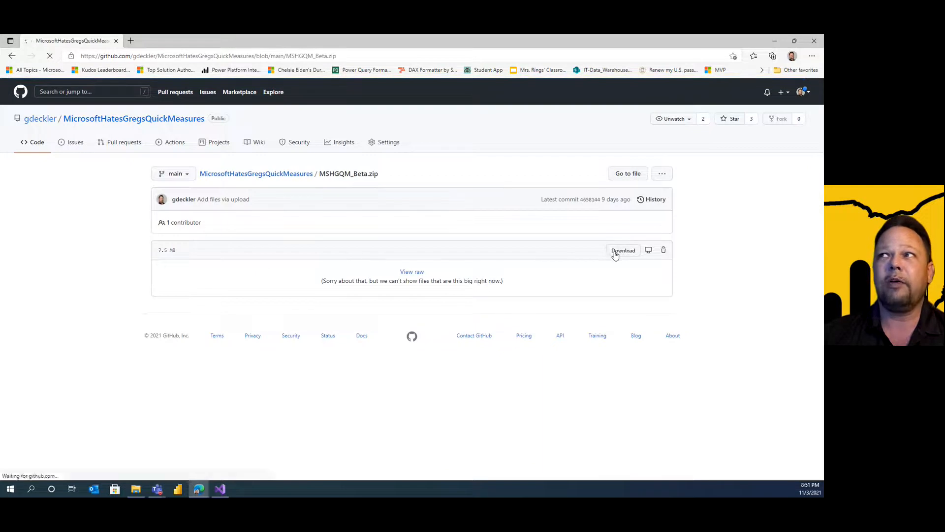
left_click(623, 250)
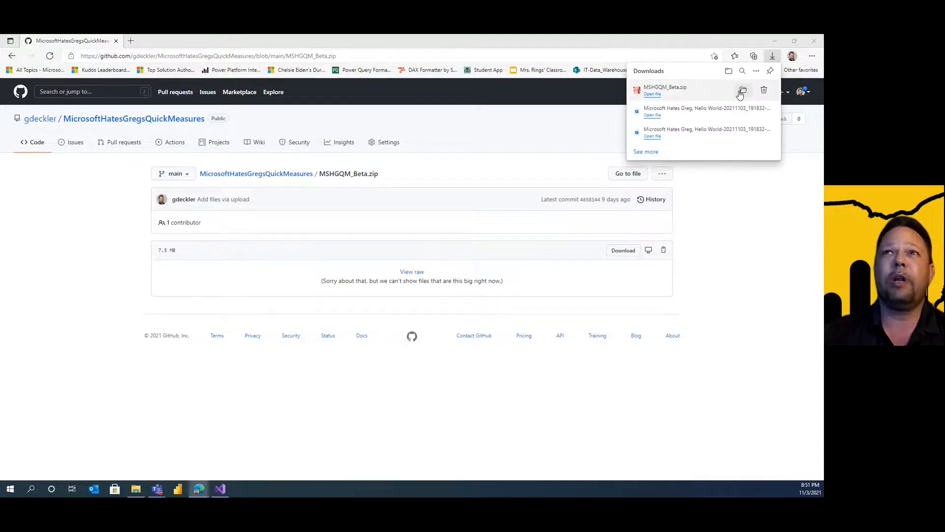
Step: Show the downloaded MSHGQM_Beta.zip in its Downloads folder
left_click(743, 91)
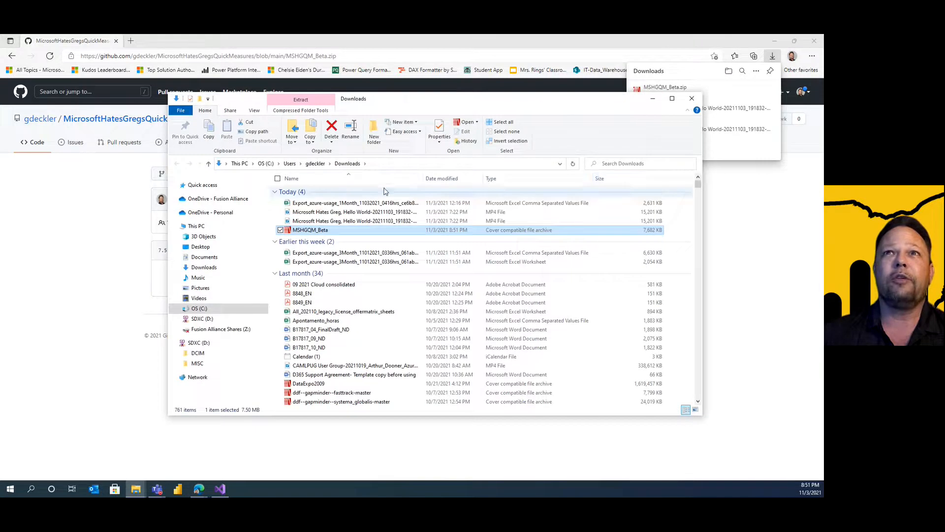
mouse_move(311, 230)
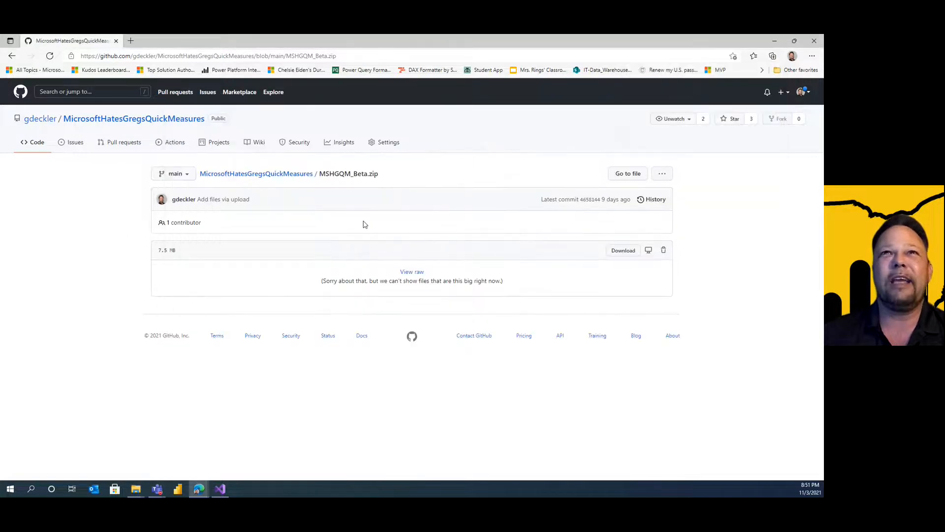
Step: Return to the repository page and highlight the README's Installation steps
left_click(256, 173)
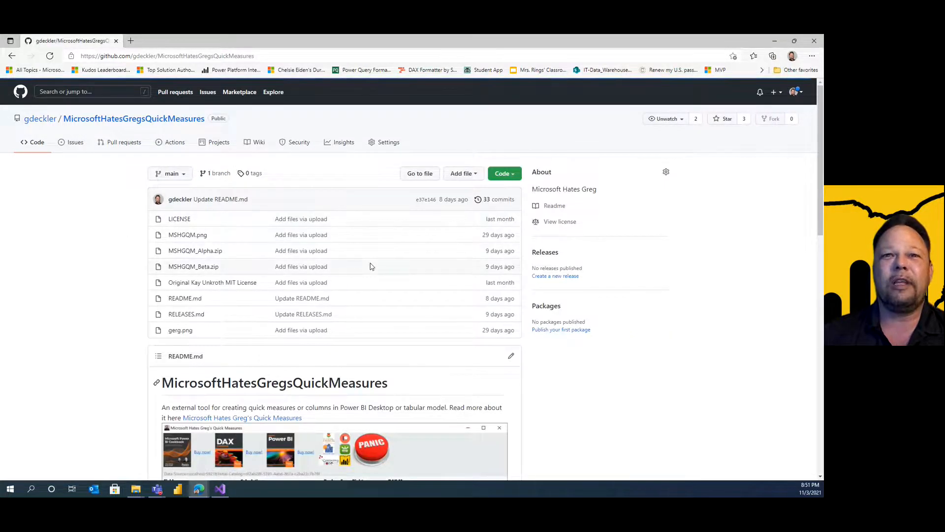
scroll("down", 3)
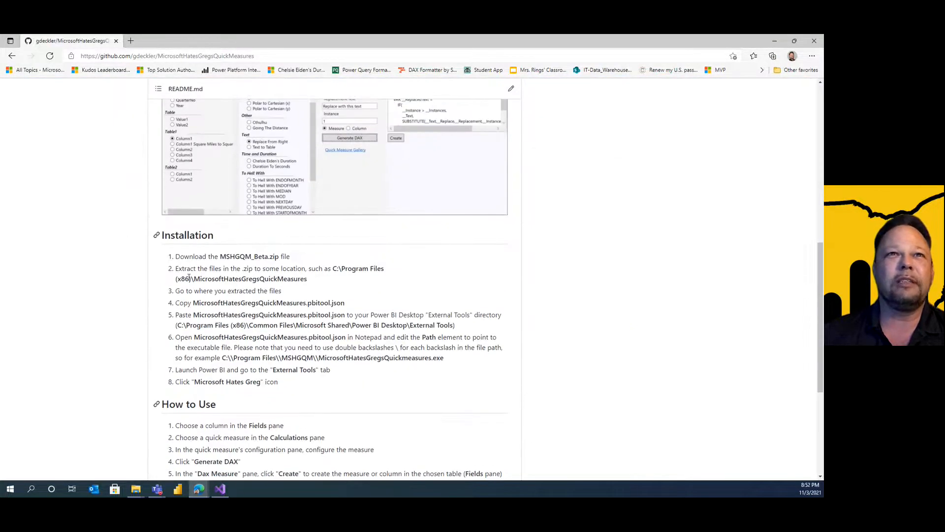
left_click_drag(176, 256, 314, 358)
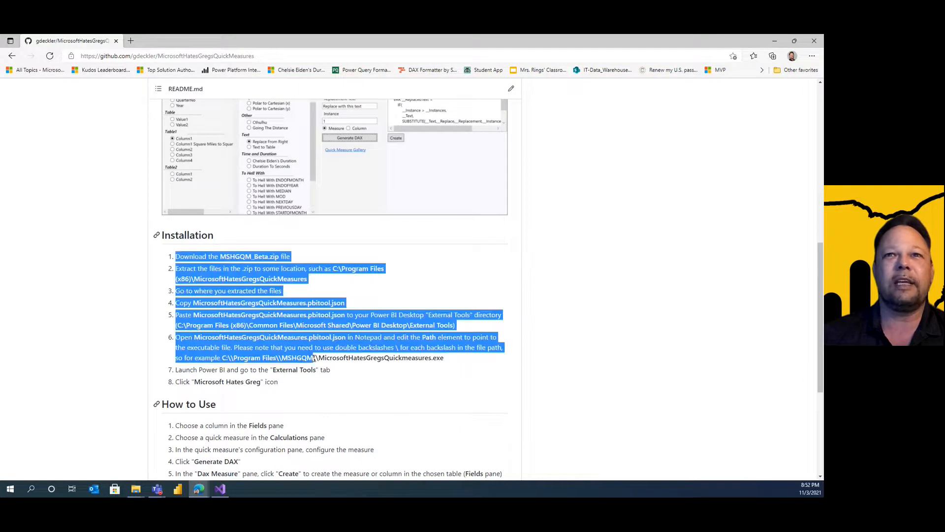
left_click(415, 287)
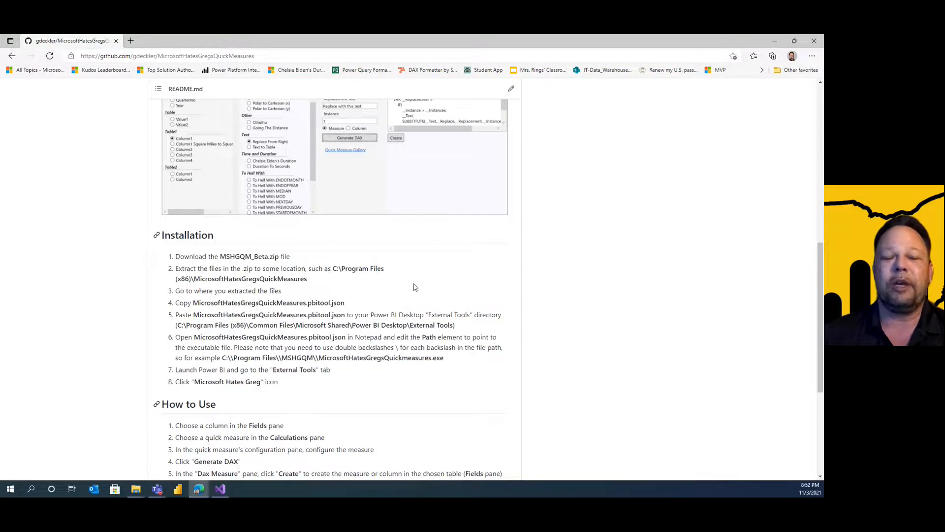
mouse_move(430, 253)
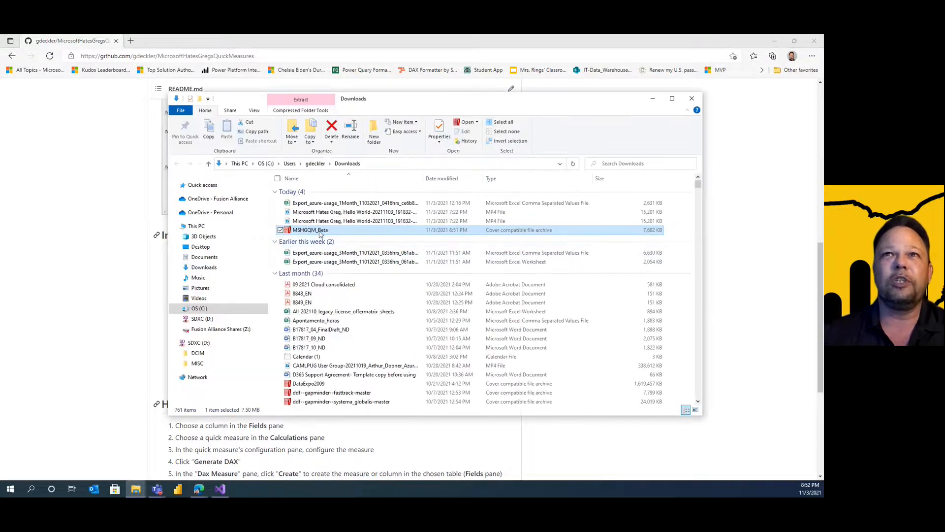
mouse_move(311, 230)
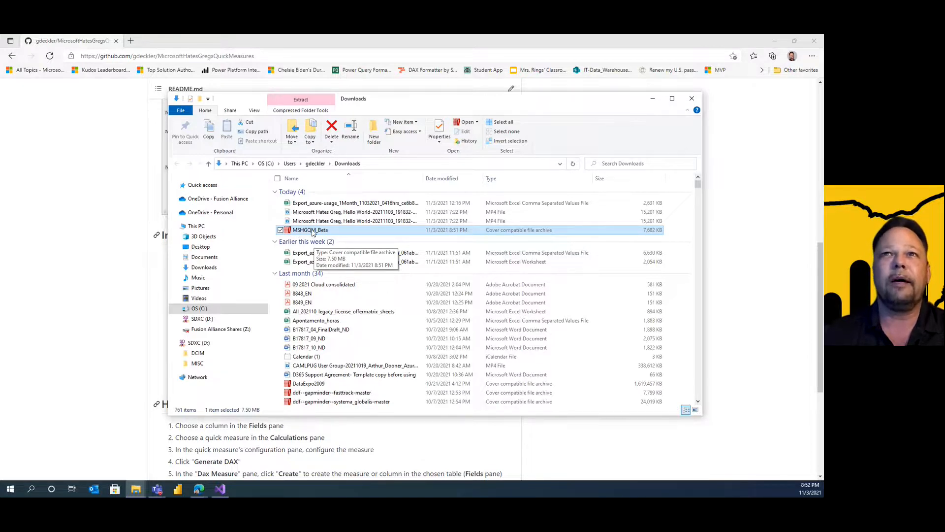
Step: Open the MSHGQM_Beta archive with Windows Explorer
right_click(310, 229)
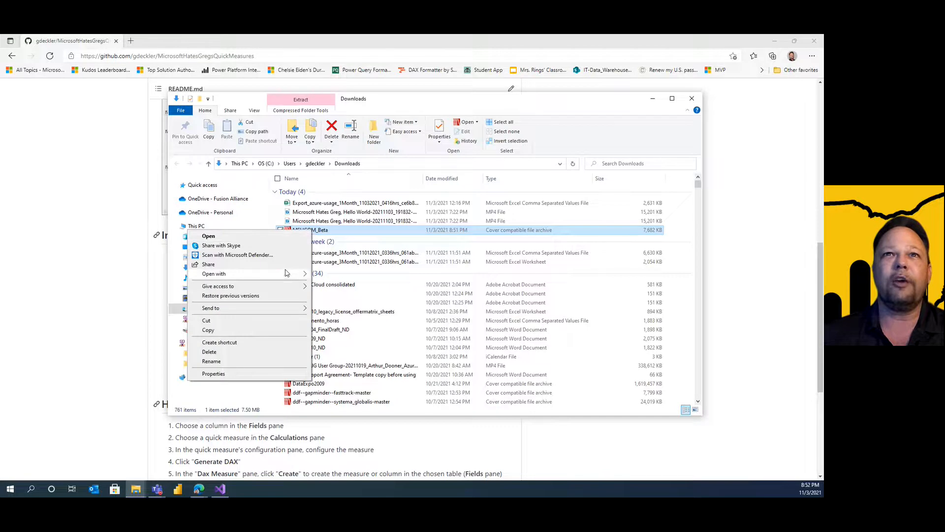
left_click(214, 273)
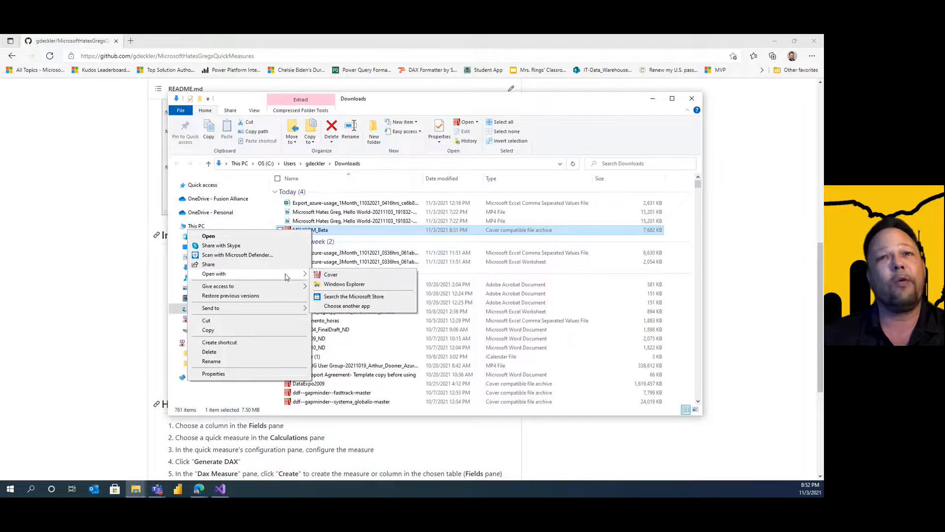
mouse_move(344, 284)
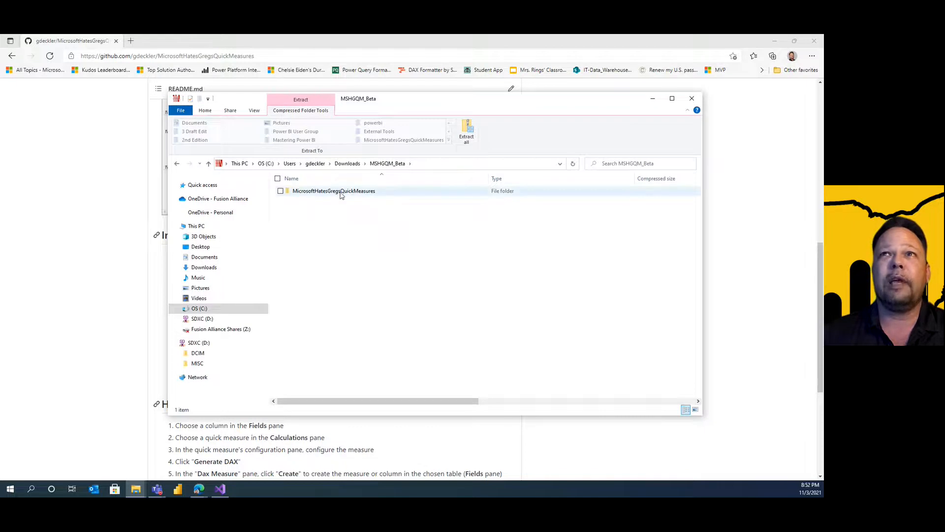
Step: Browse the MicrosoftHatesGregsQuickMeasures folder inside the archive and copy it
double_click(334, 190)
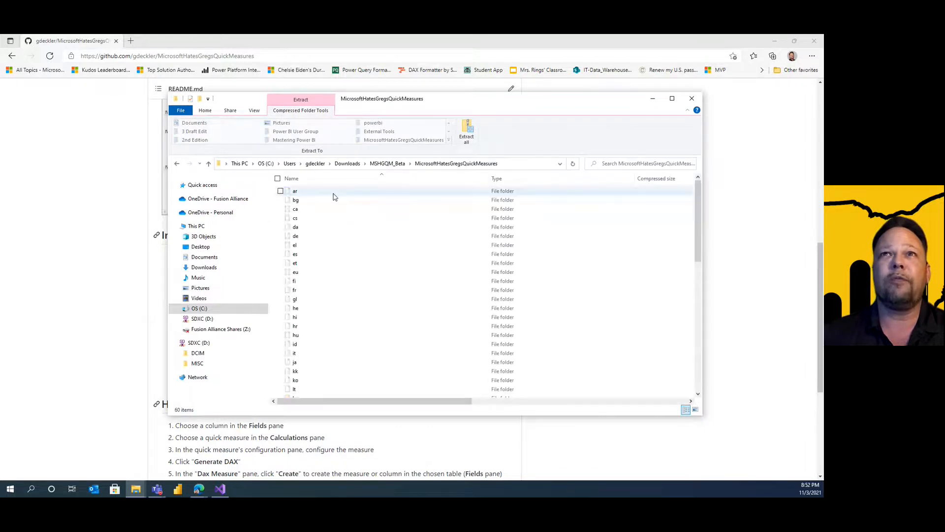
scroll("down", 3)
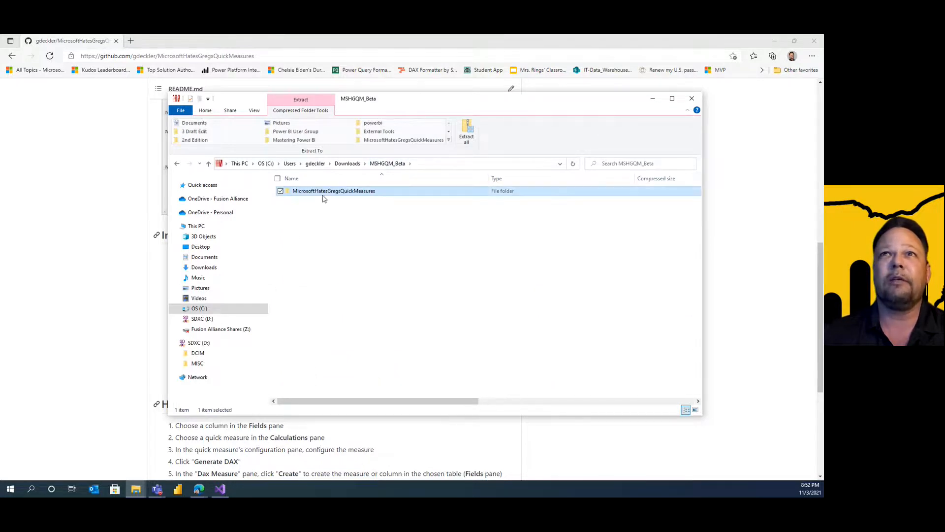
right_click(334, 190)
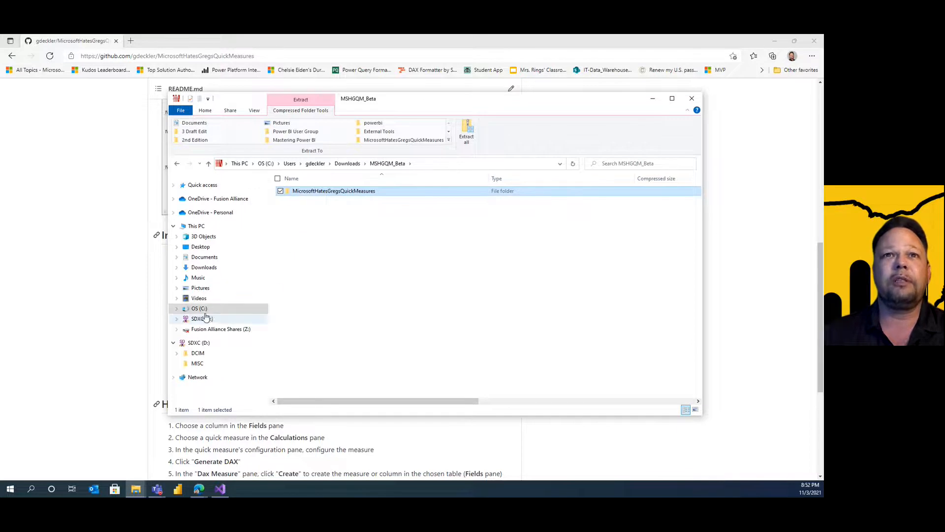
Step: Paste the MicrosoftHatesGregsQuickMeasures folder into C:\Program Files with administrator permission
left_click(200, 308)
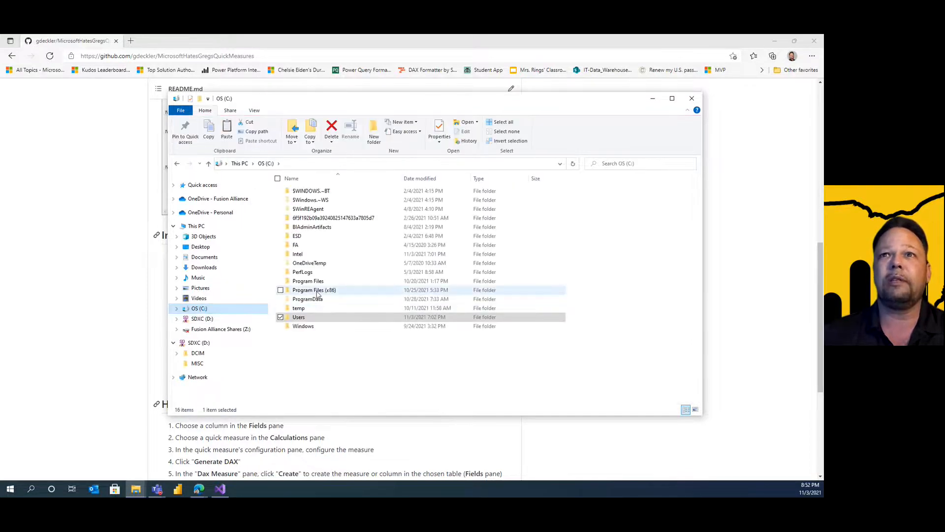
double_click(308, 281)
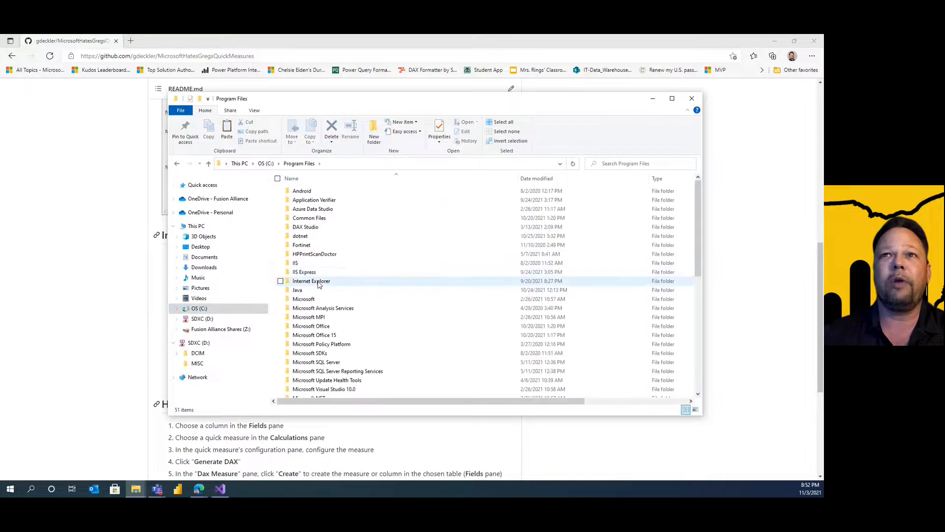
mouse_move(406, 276)
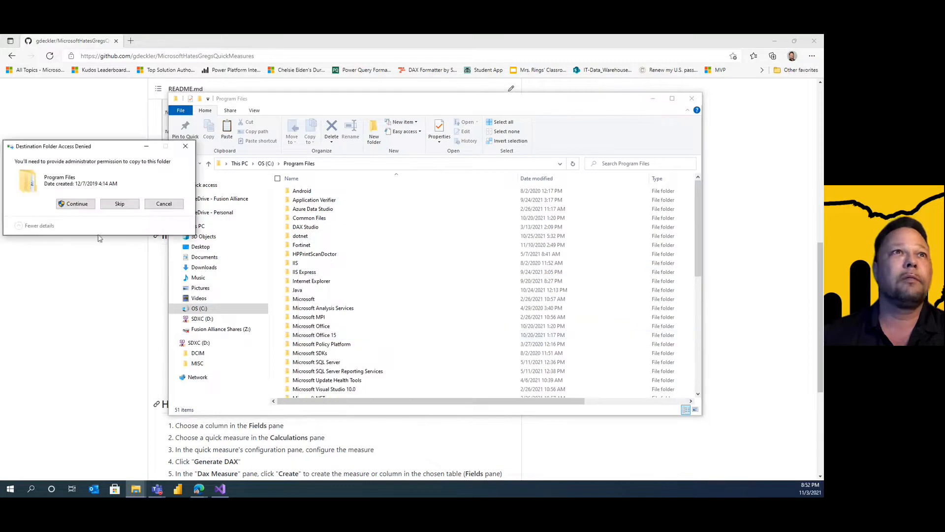
left_click(77, 203)
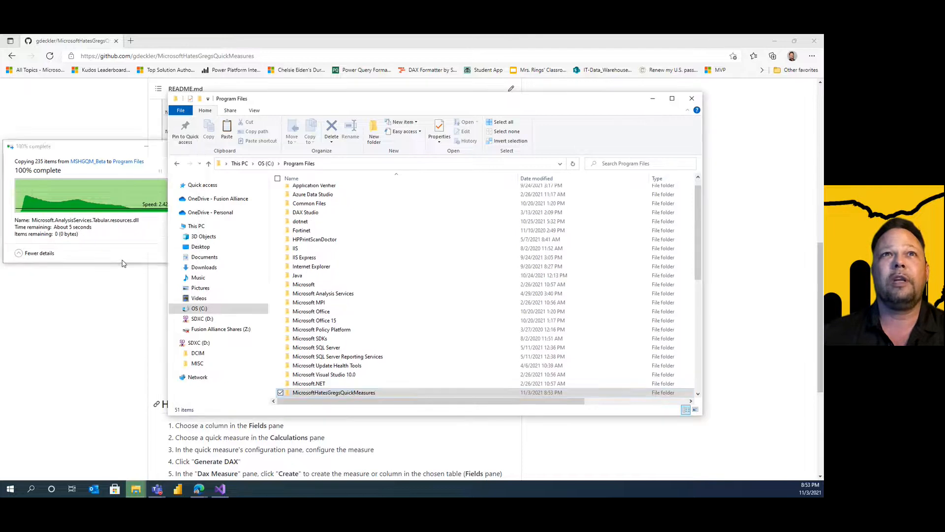
left_click(334, 392)
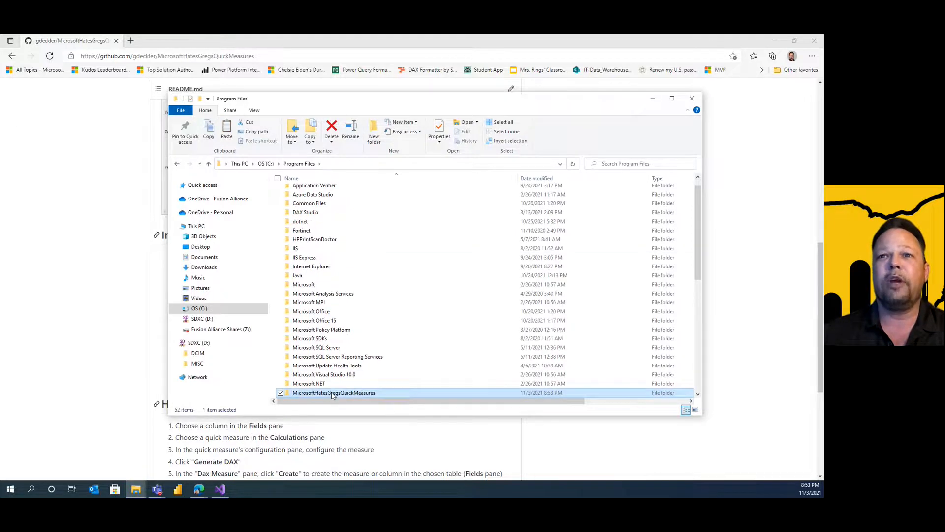
Step: Locate MicrosoftHatesGregsQuickMeasures.pbitool.json inside the installed folder and bring up its actions
double_click(334, 393)
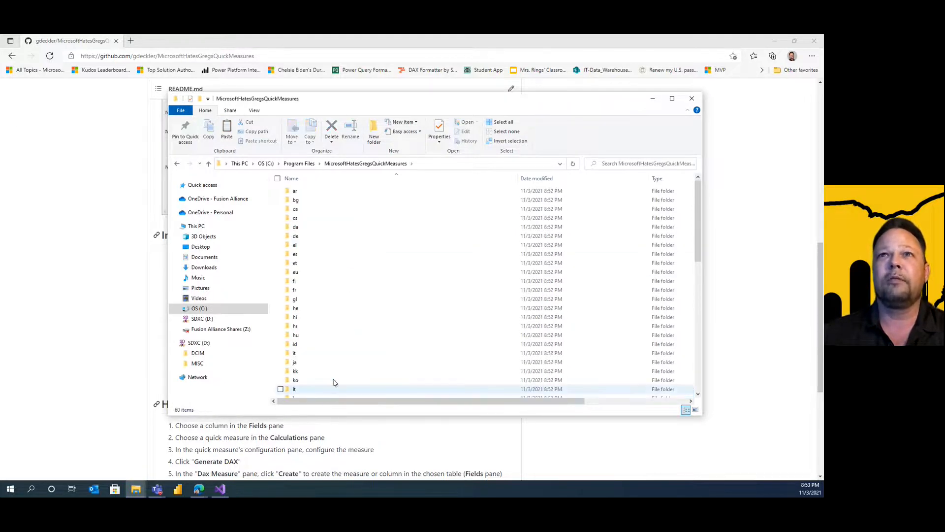
scroll("down", 3)
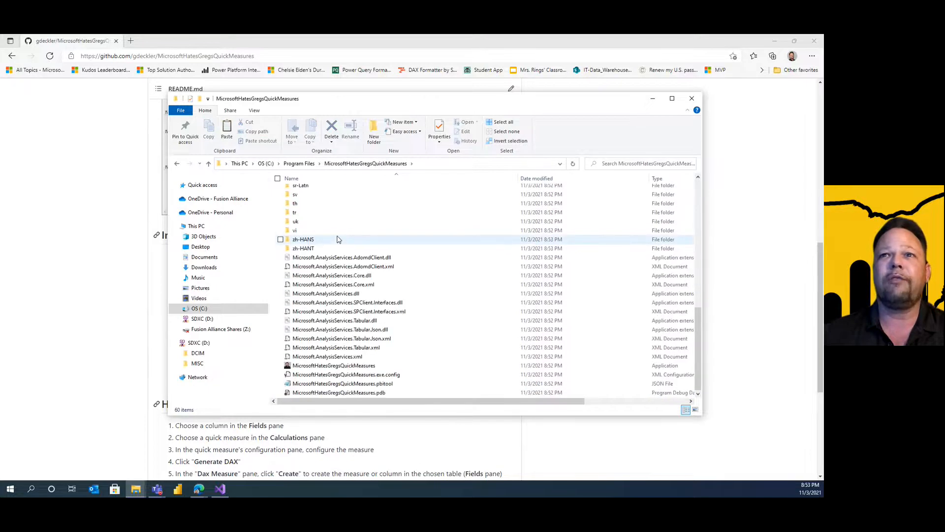
mouse_move(353, 251)
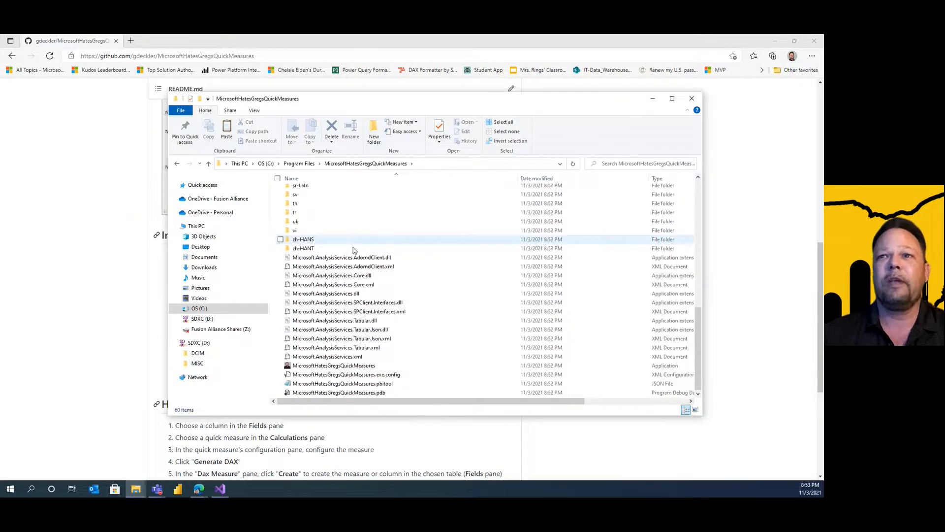
mouse_move(400, 354)
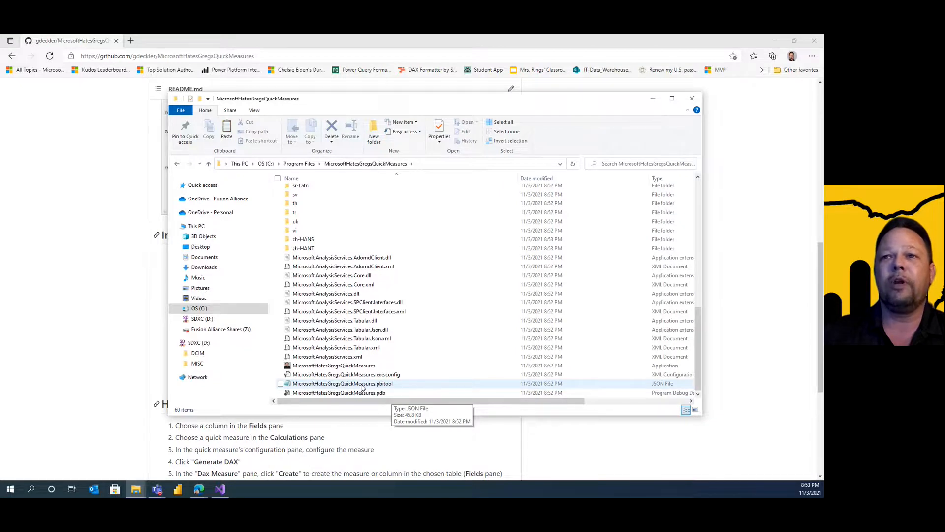
right_click(342, 383)
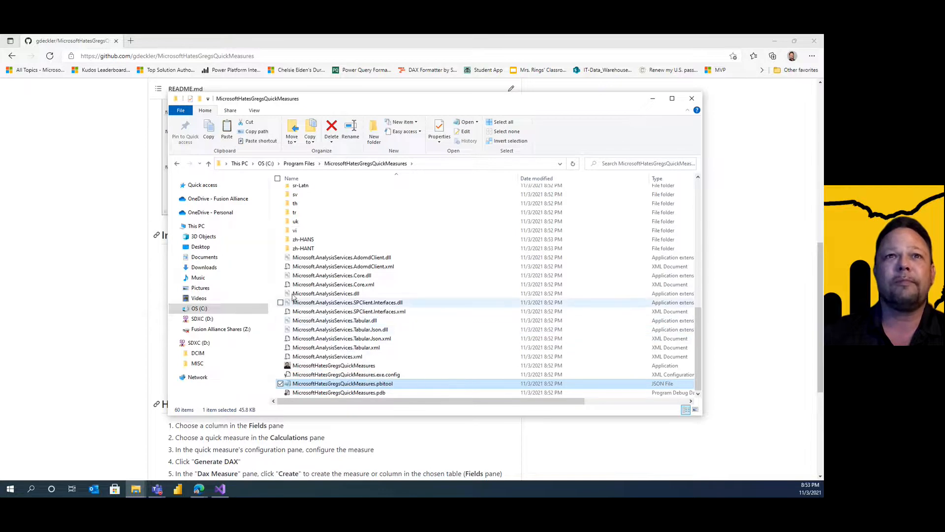
Step: Copy the pbitool file and browse into C:\Program Files (x86)\Common Files
left_click(199, 308)
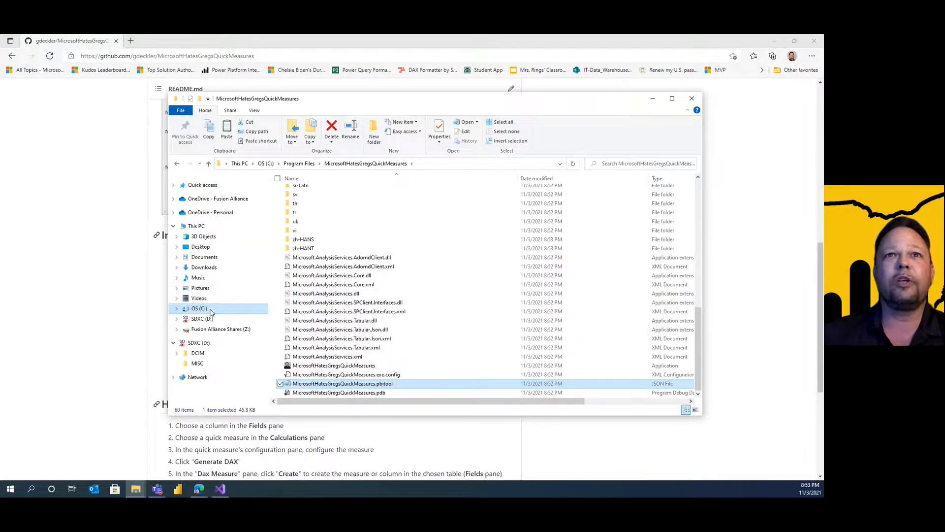
left_click(199, 308)
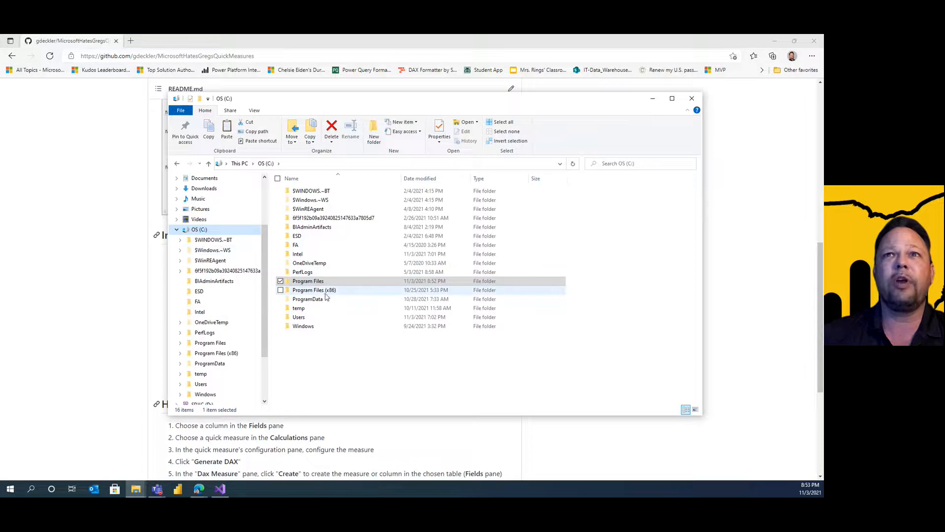
mouse_move(333, 290)
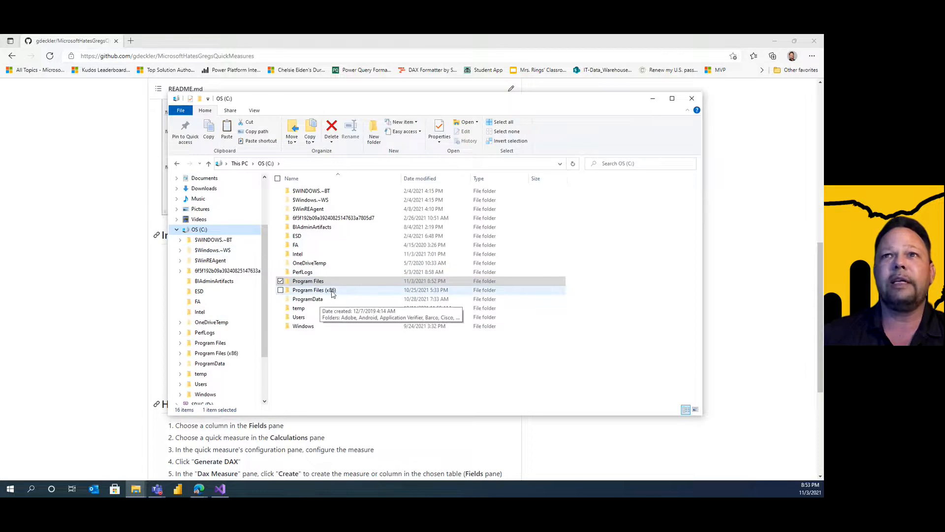
double_click(314, 290)
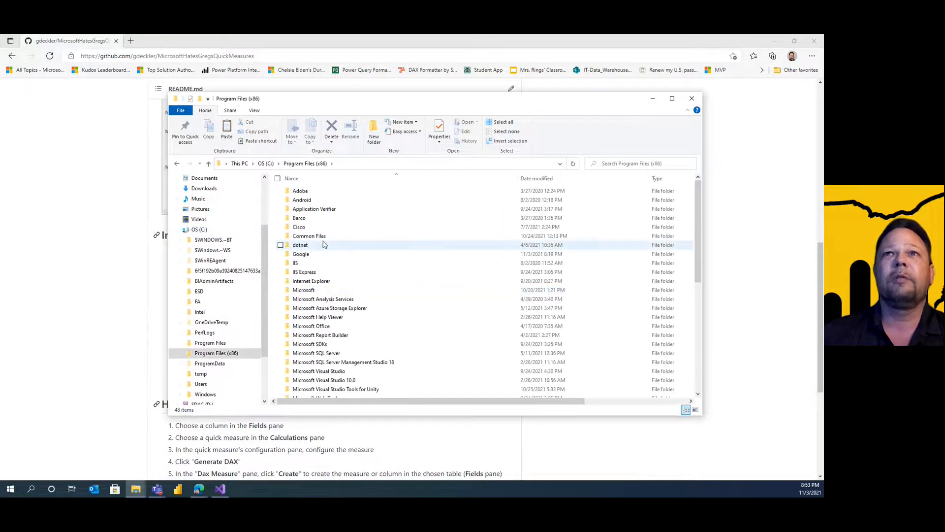
left_click(309, 236)
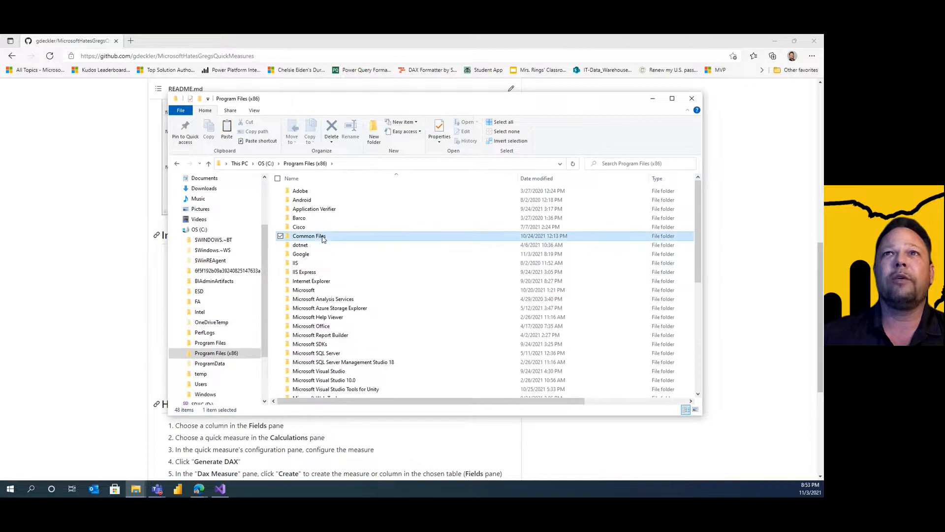
double_click(309, 235)
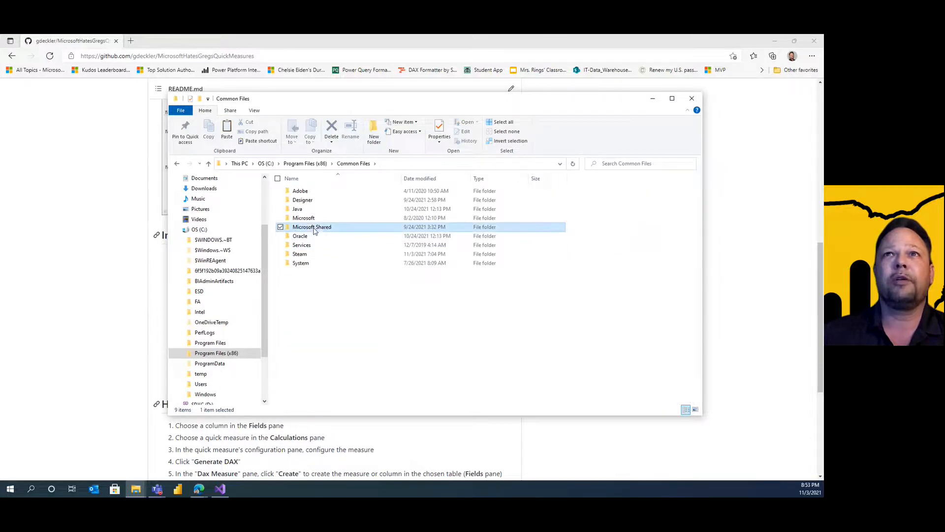
Step: Continue through Microsoft Shared\Power BI Desktop into the External Tools folder
double_click(311, 226)
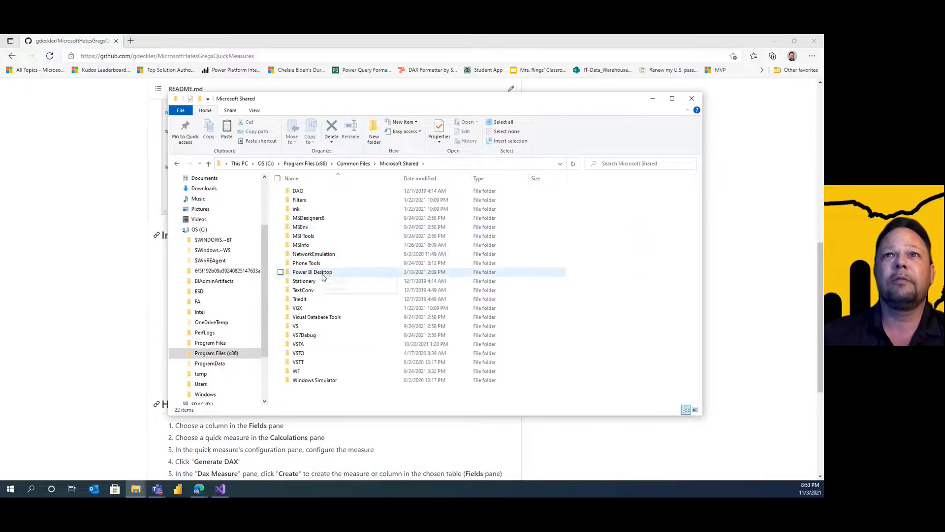
double_click(312, 271)
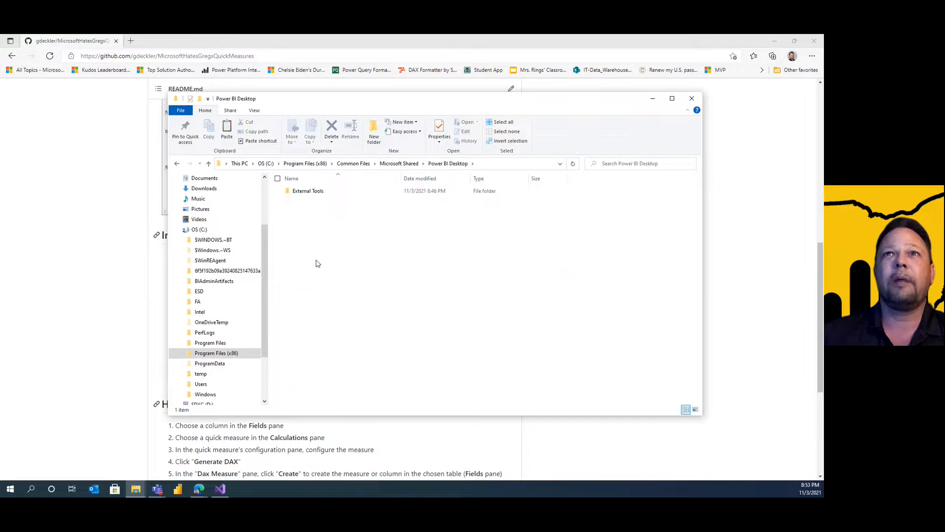
left_click(308, 191)
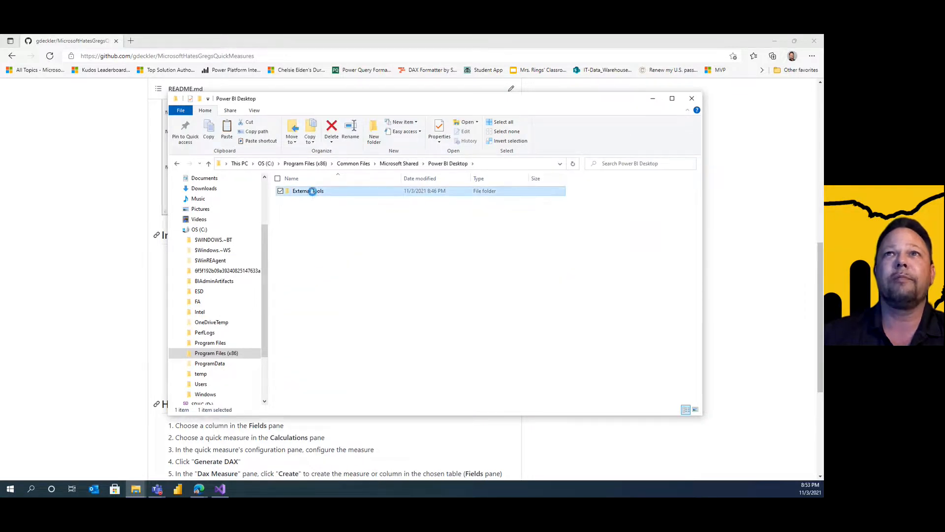
double_click(308, 190)
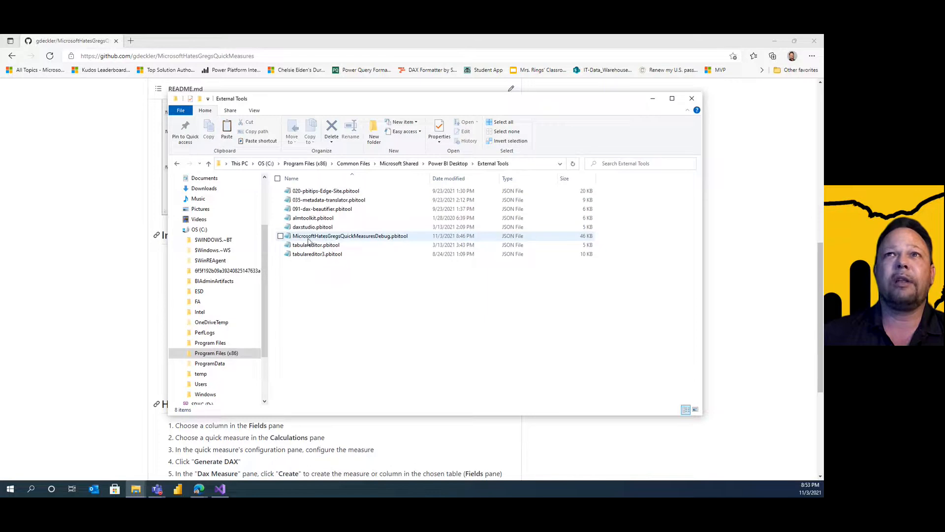
mouse_move(374, 238)
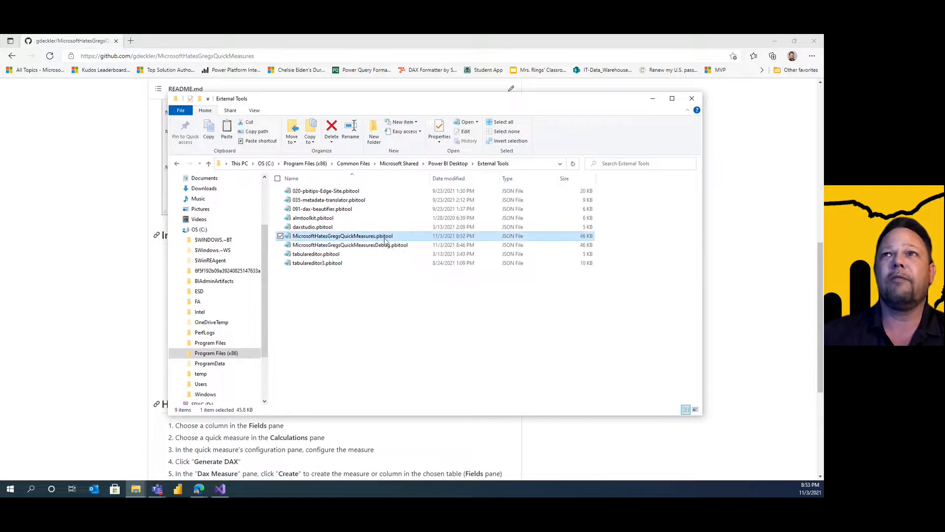
mouse_move(354, 240)
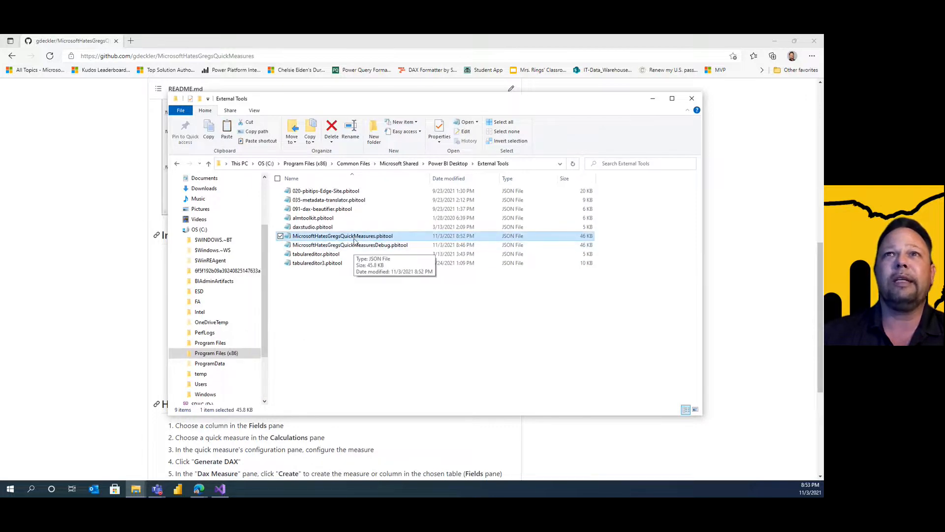
Step: Open the copied Quick Measures .pbitool file in Notepad
right_click(342, 236)
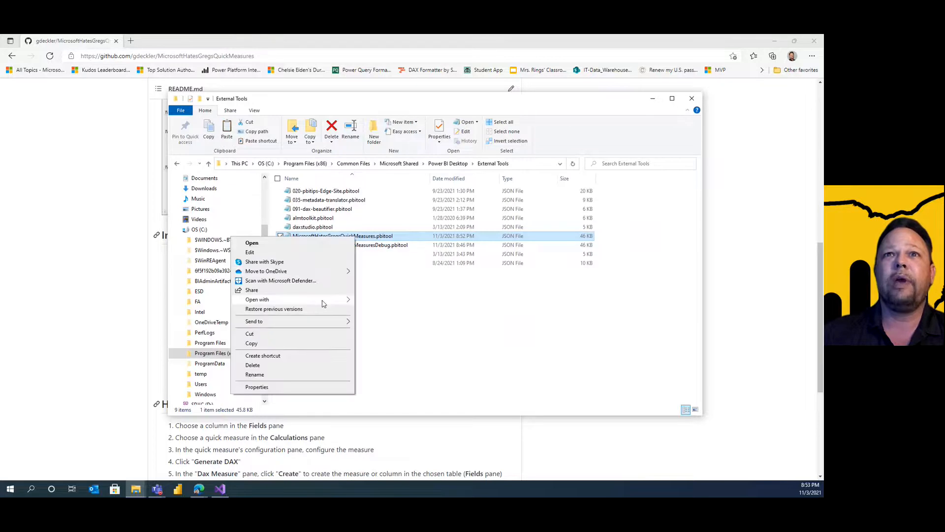
left_click(249, 252)
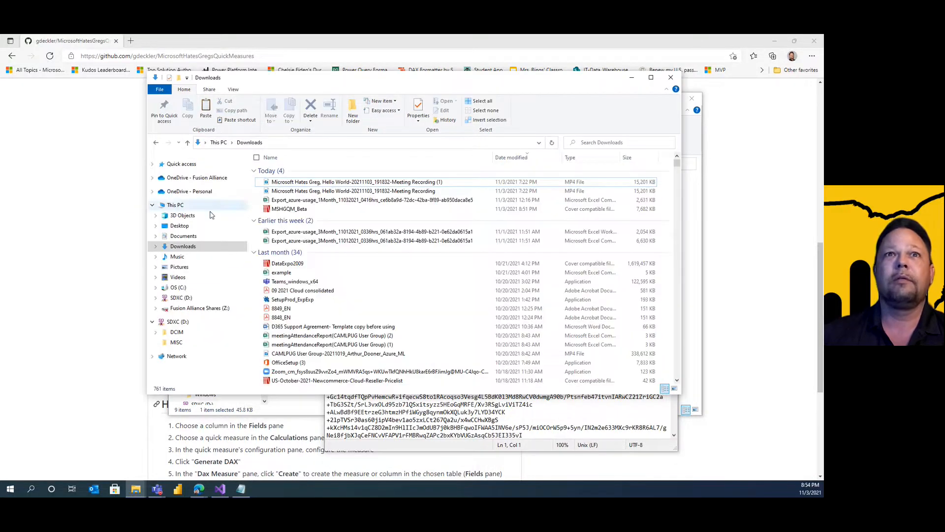
Step: Browse to C:\Program Files\MicrosoftHatesGregsQuickMeasures to look up the install path
left_click(178, 287)
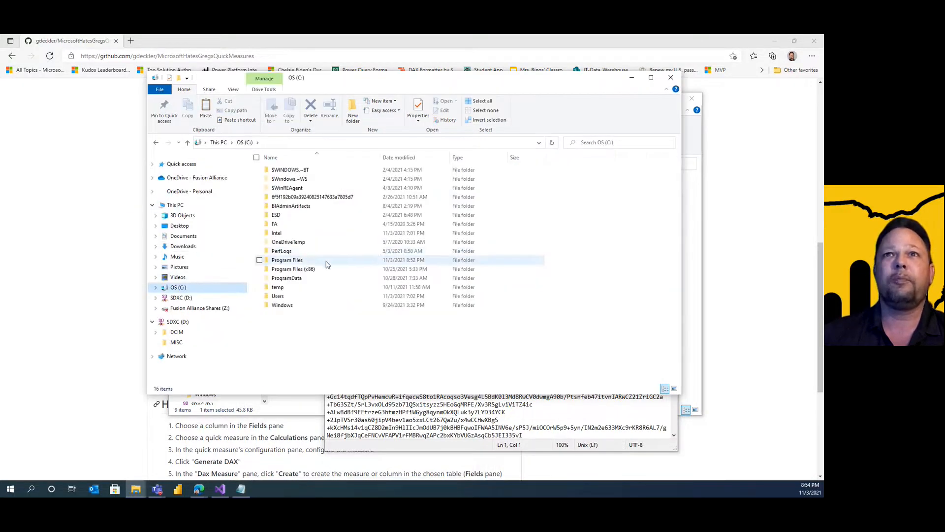
double_click(288, 260)
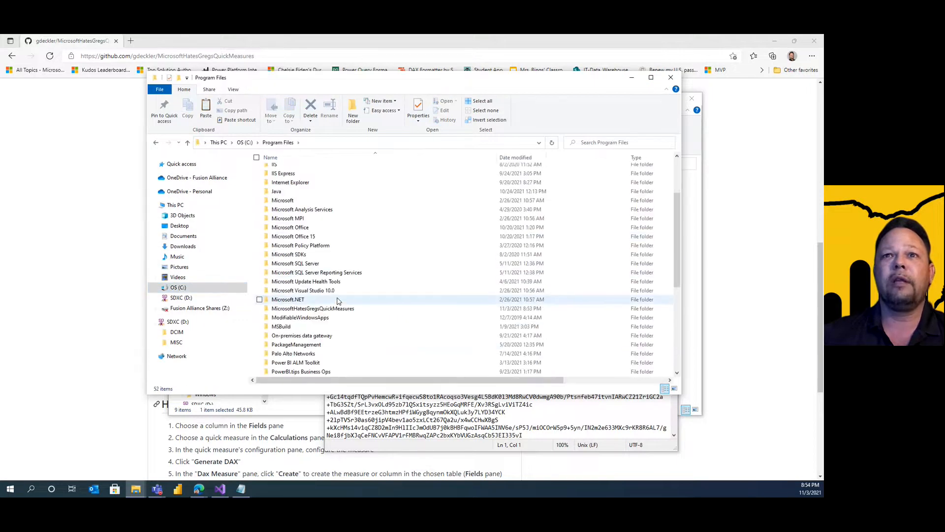
double_click(312, 308)
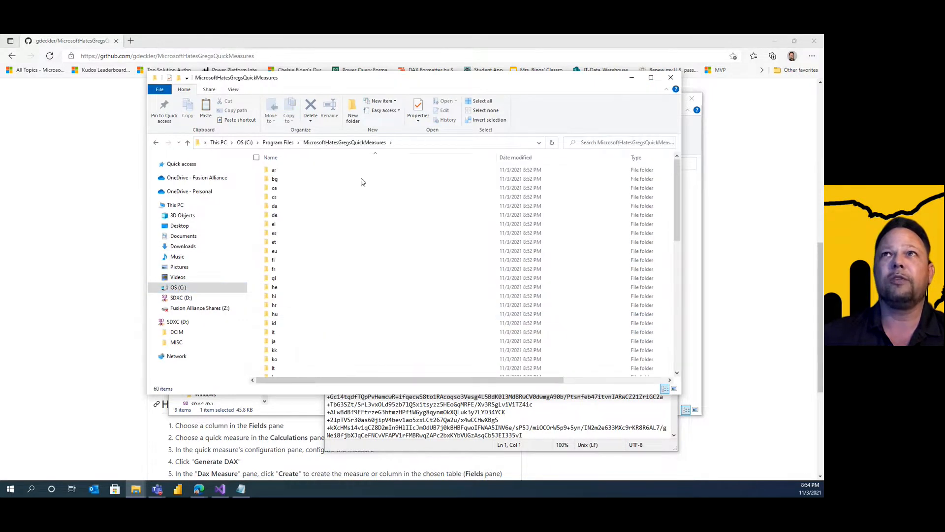
left_click(411, 142)
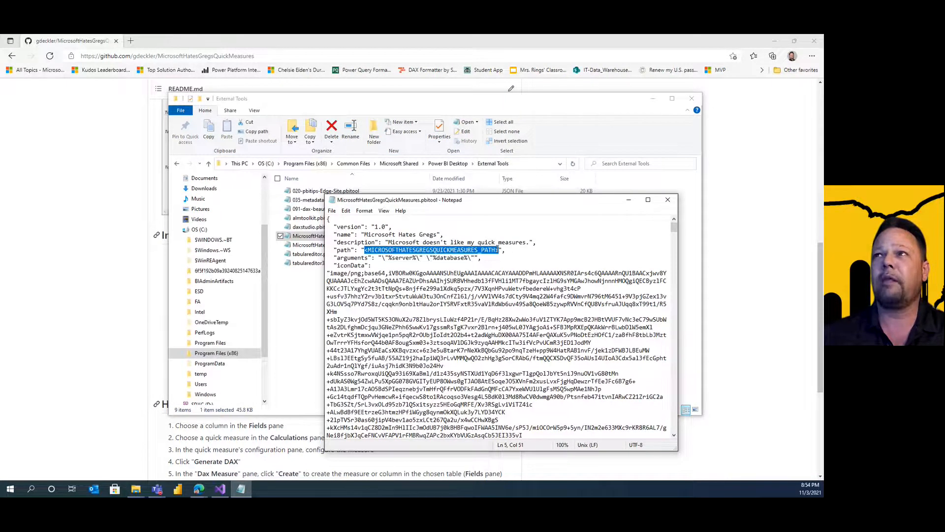
Step: Set the path to C:\\Program Files\\MicrosoftHatesGregsQuickMeasures\\MicrosoftHatesGregsQuickMeasures.exe and save the file
type("C:\\Program Files\\MicrosoftHatesGregsQuickMeasures\",")
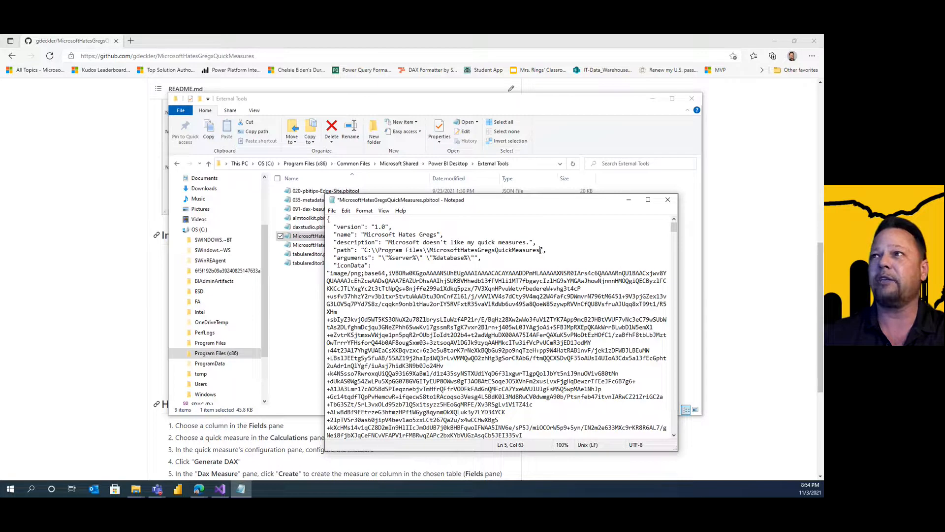
type("\\\\MicrosoftHatesGreg")
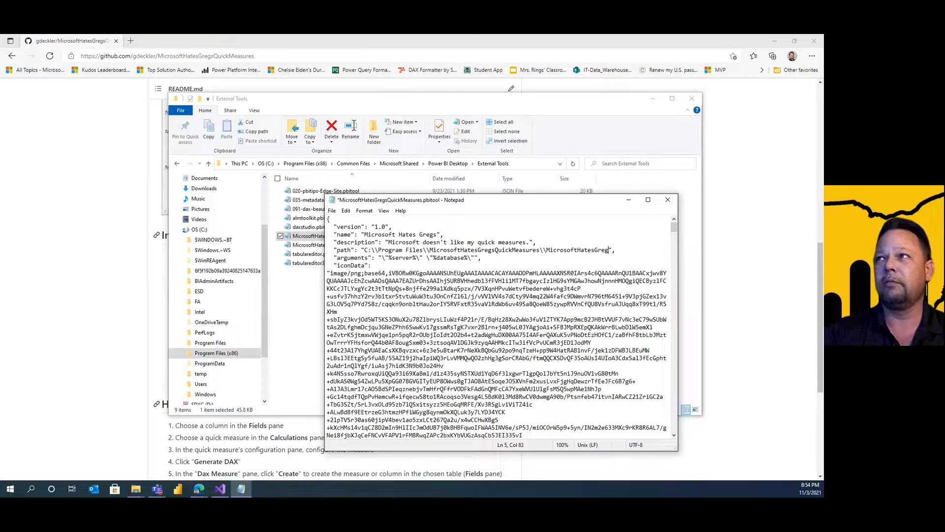
type("uickMeasures.exe")
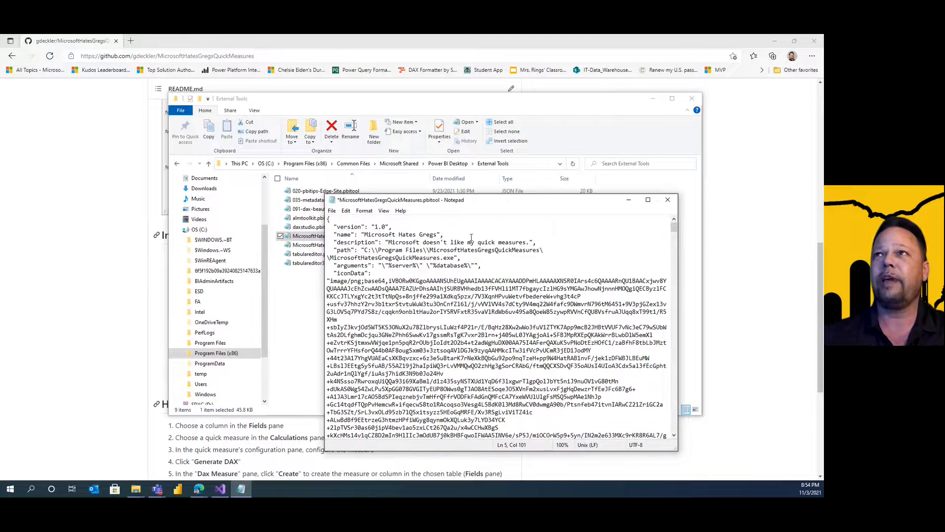
left_click(332, 211)
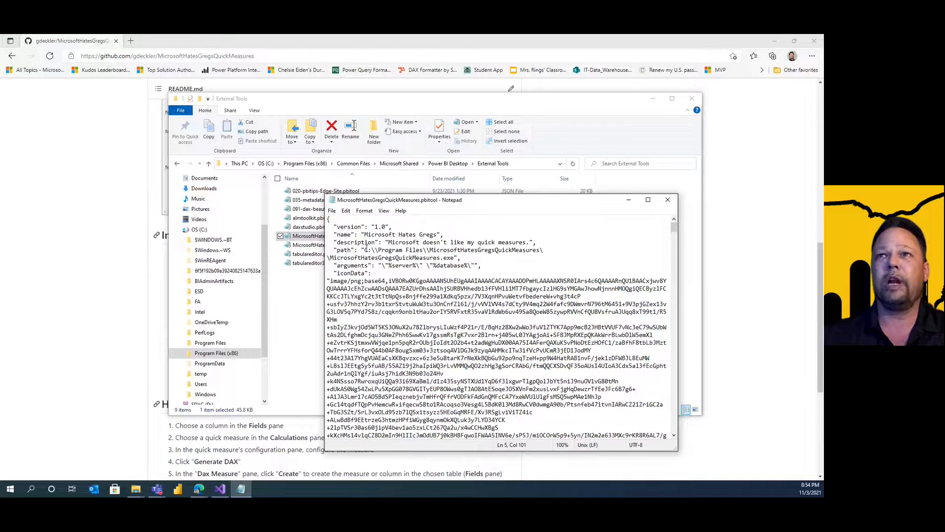
Step: Close the saved pbitool file in Notepad, returning to the External Tools folder
left_click(668, 199)
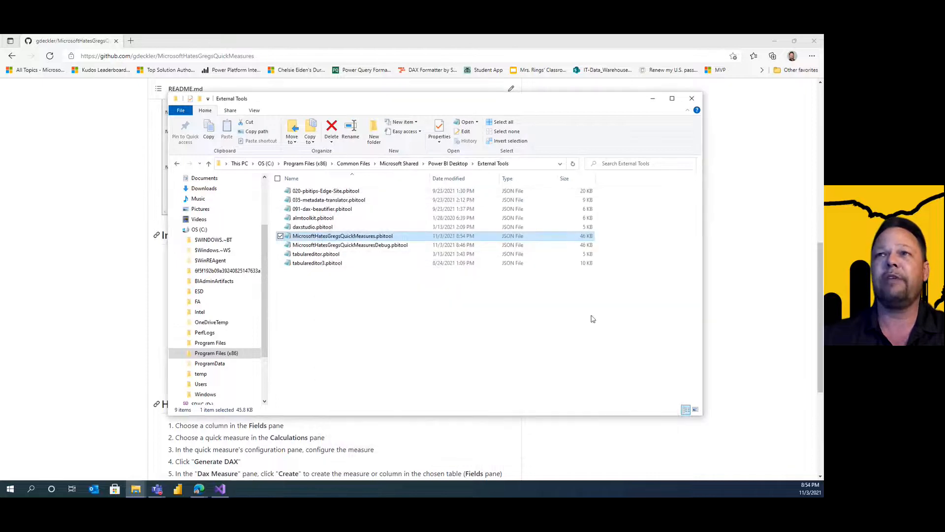
mouse_move(435, 367)
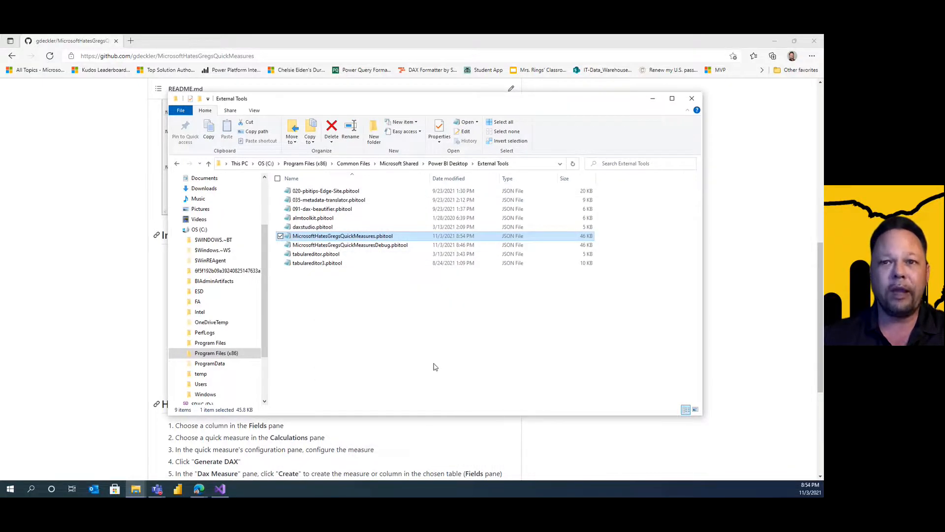
mouse_move(415, 417)
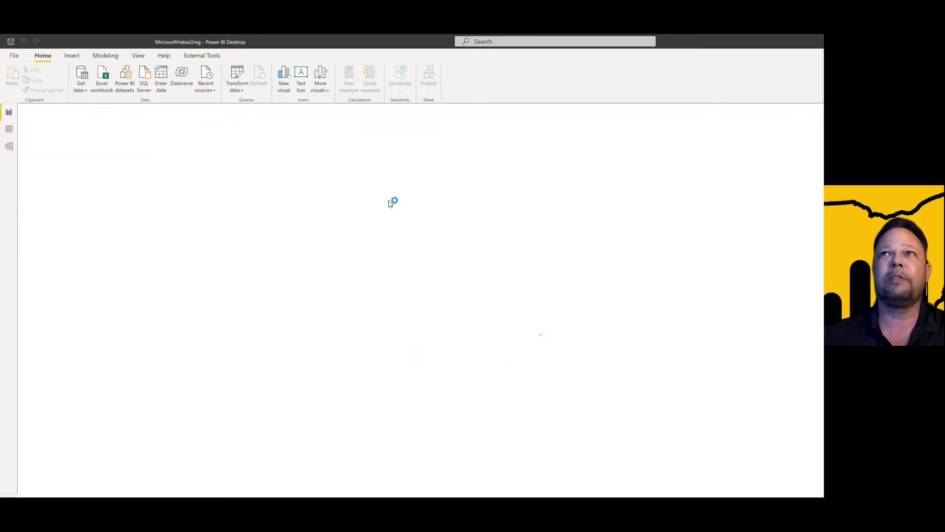
Step: Show the External Tools ribbon listing Microsoft Hates Gregs and Microsoft Hates Greg Debug
left_click(110, 486)
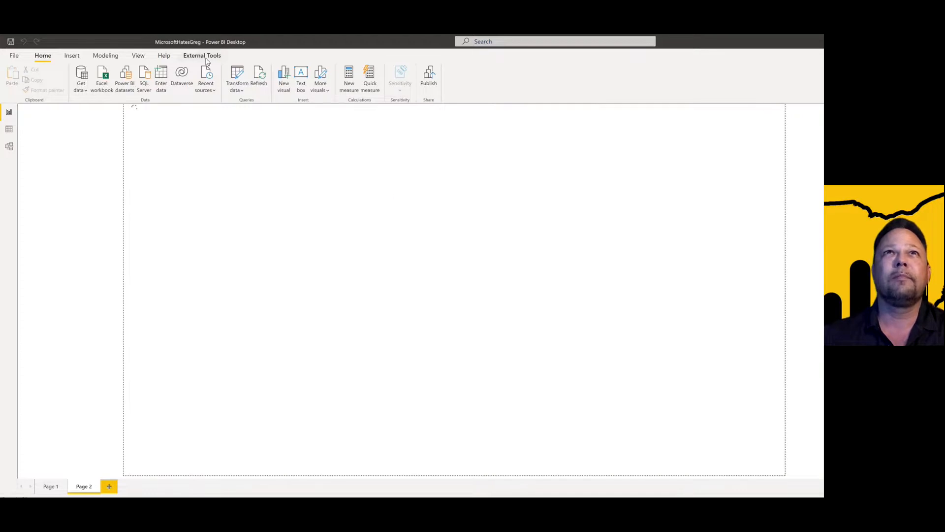
left_click(201, 55)
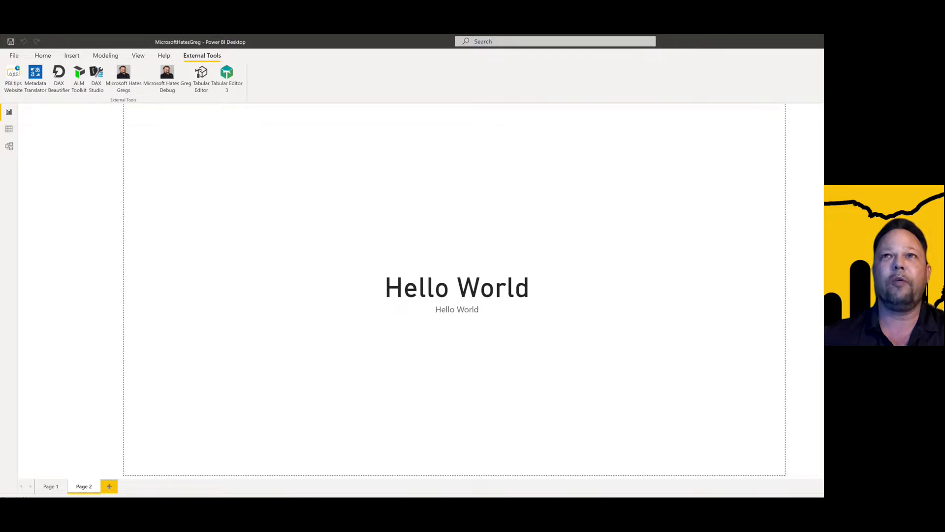
Step: Launch Microsoft Hates Gregs, then choose the Year field and the Sequential calculation
left_click(124, 73)
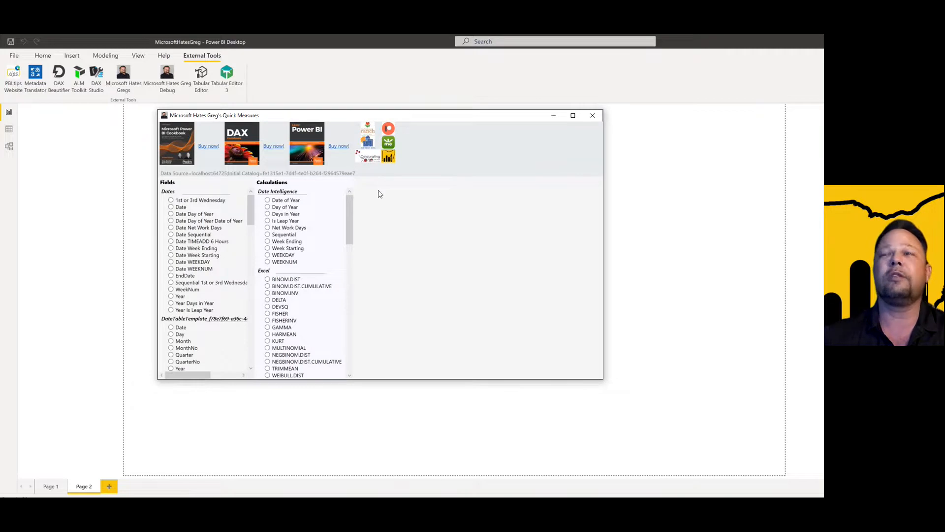
mouse_move(207, 250)
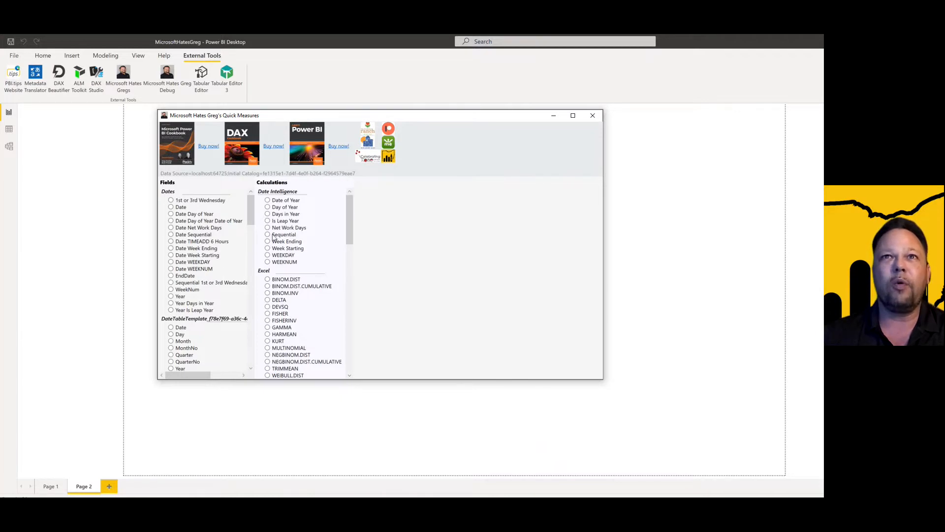
left_click(171, 296)
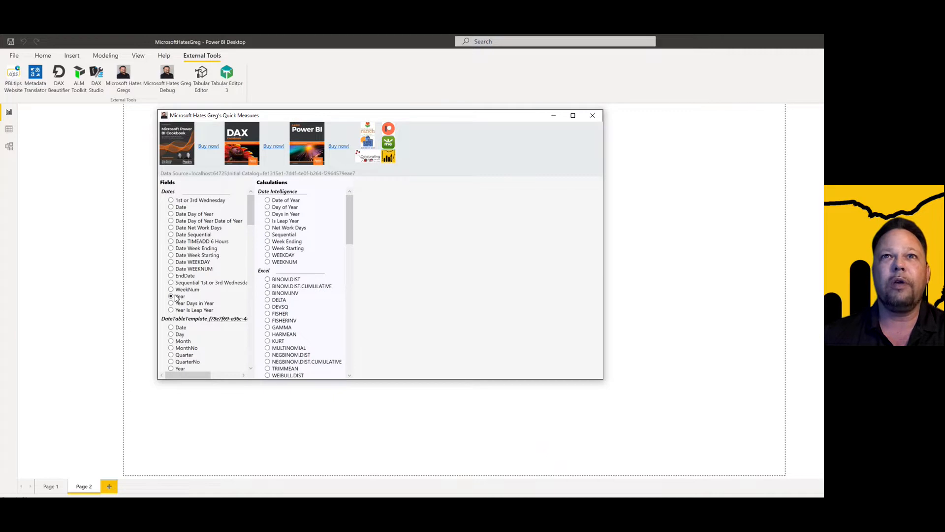
left_click(267, 234)
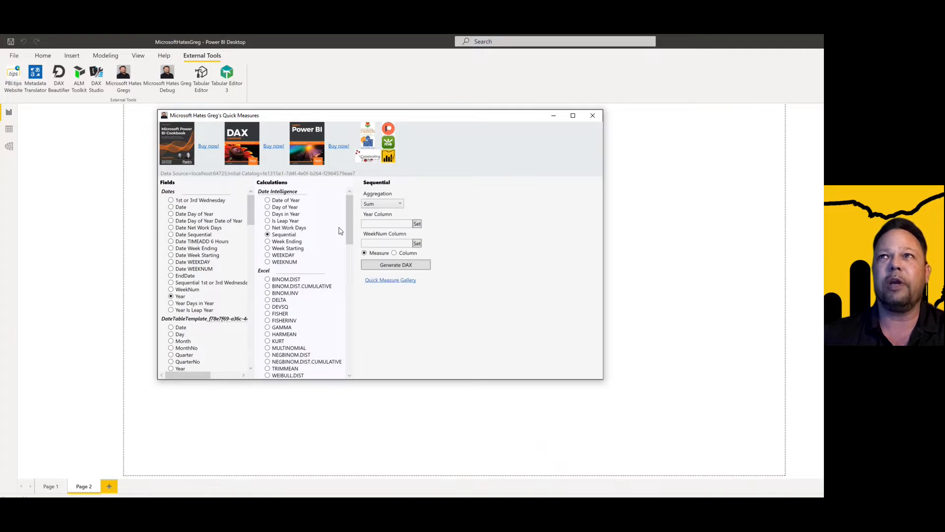